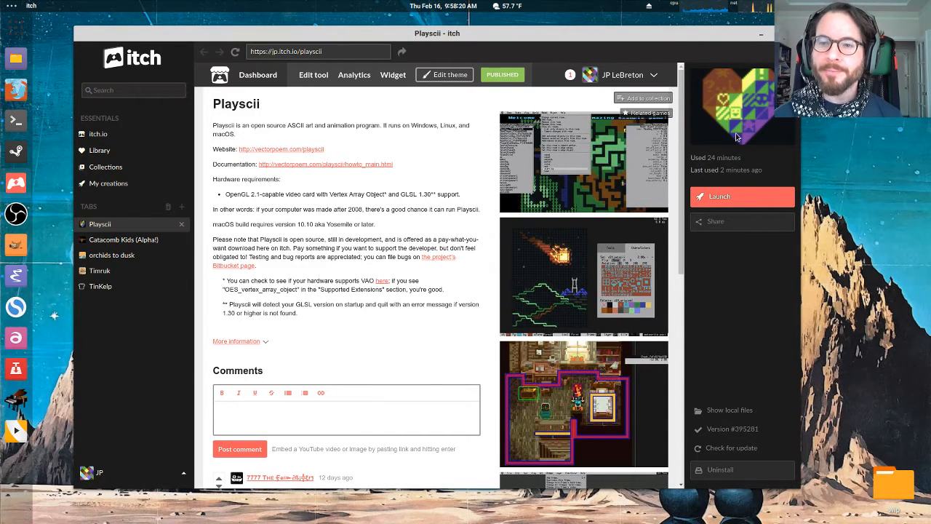
pyautogui.moveTo(417, 100)
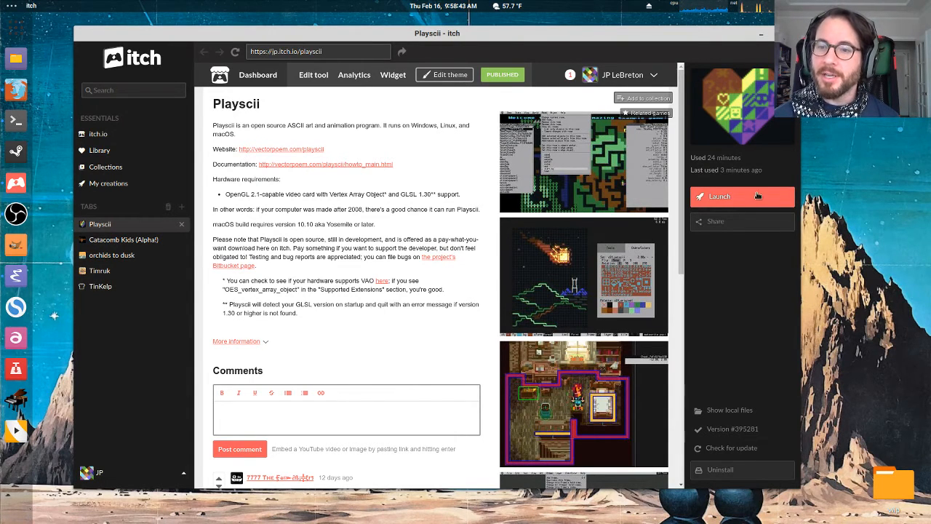
# Launch Playscii from its page in the itch app.
pyautogui.click(741, 197)
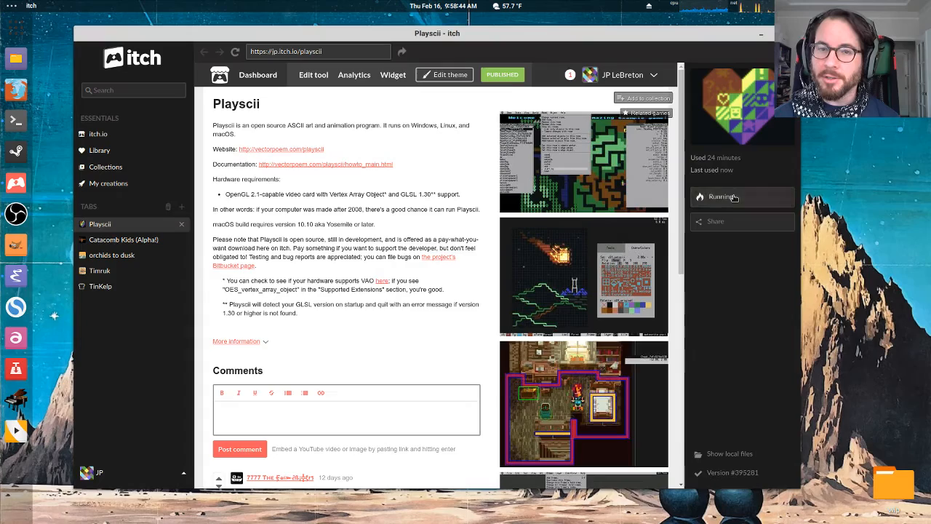
# Let the Playscii window come up showing the default welcome artwork.
pyautogui.click(720, 196)
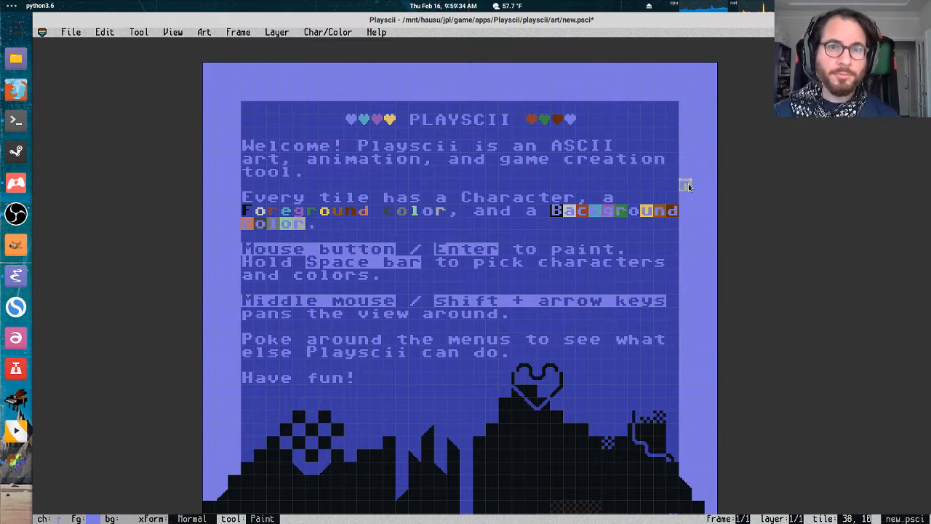
pyautogui.moveTo(477, 146)
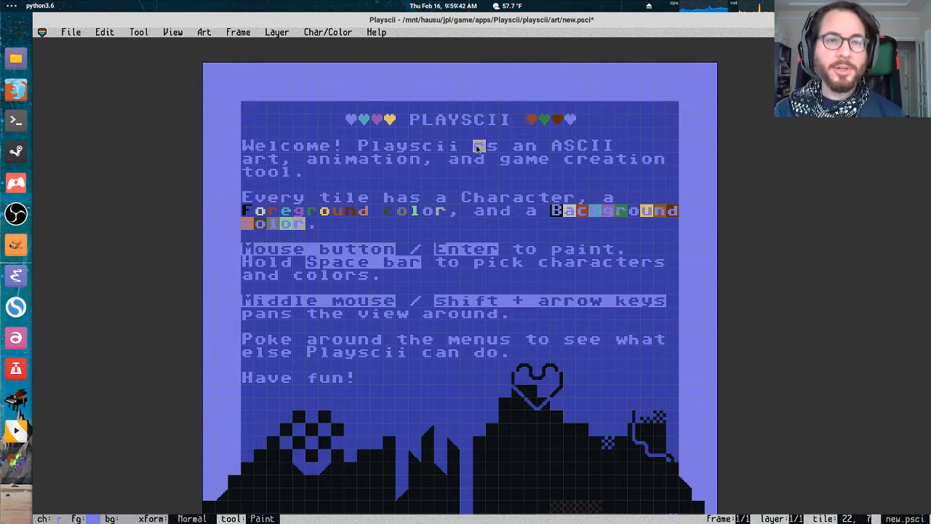
# Start a File > Import and pick the Bitmap image importer for the bird photo.
pyautogui.click(70, 32)
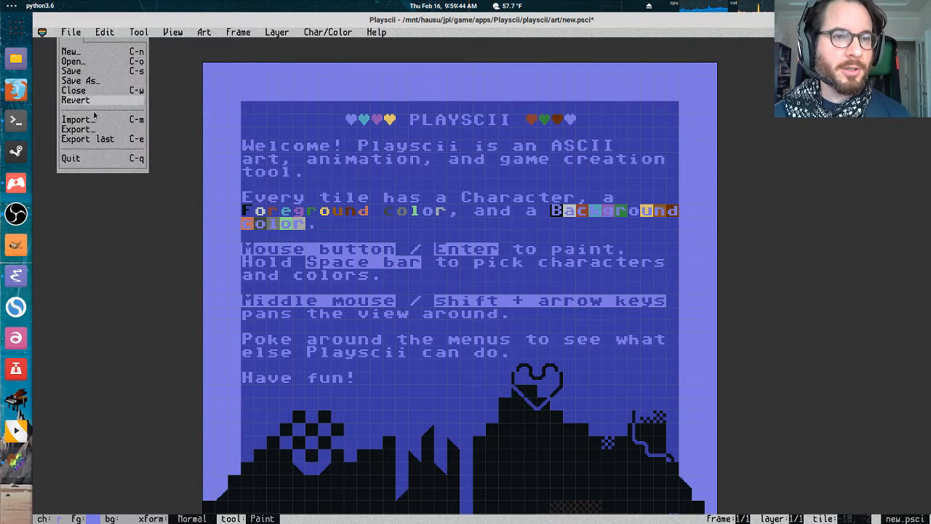
pyautogui.click(79, 119)
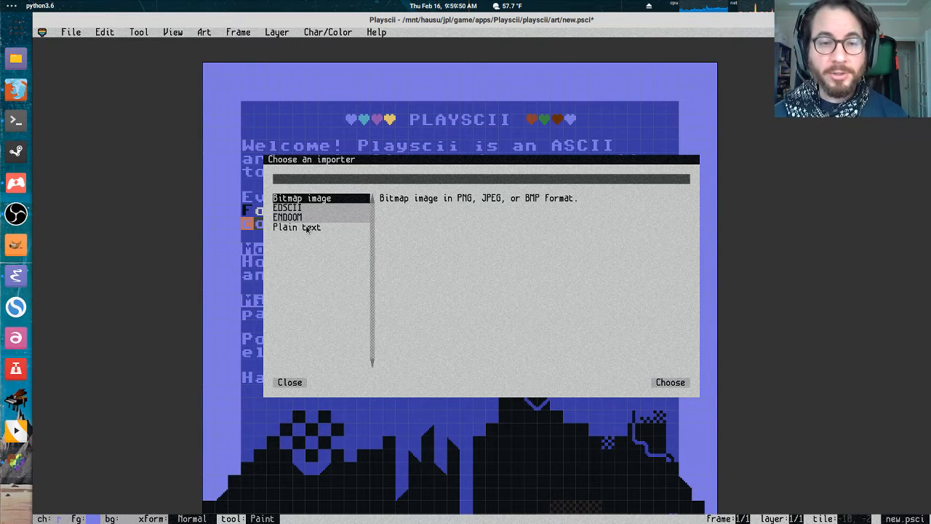
pyautogui.click(297, 227)
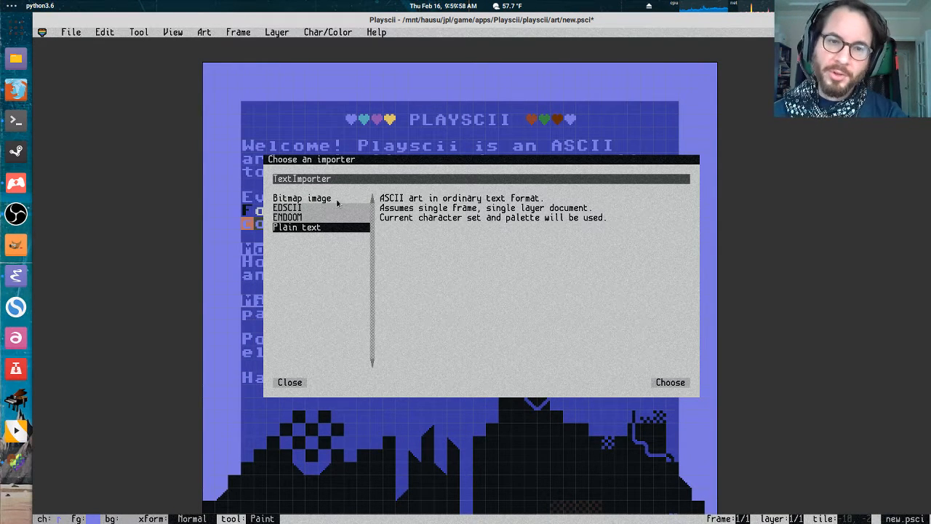
pyautogui.moveTo(334, 204)
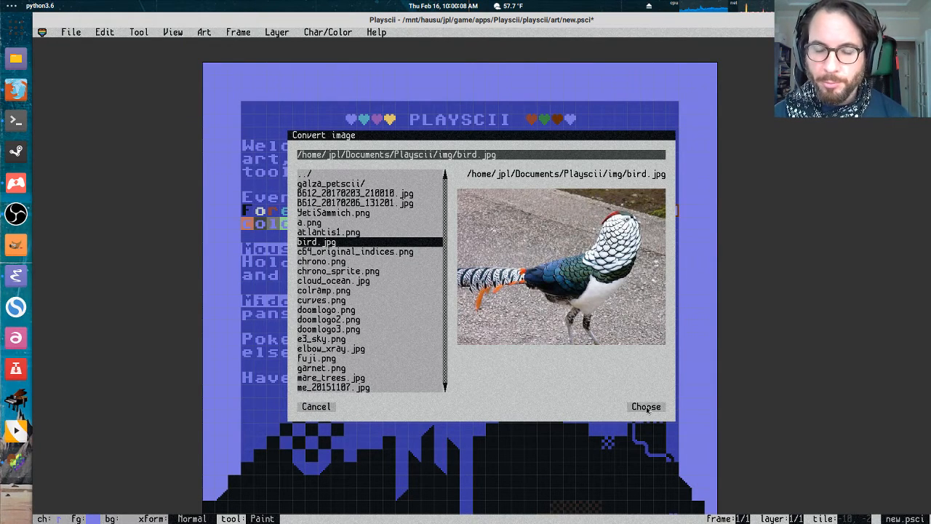
# Convert the bird photo with 16 colours from the source image at 25% size and import it.
pyautogui.click(645, 406)
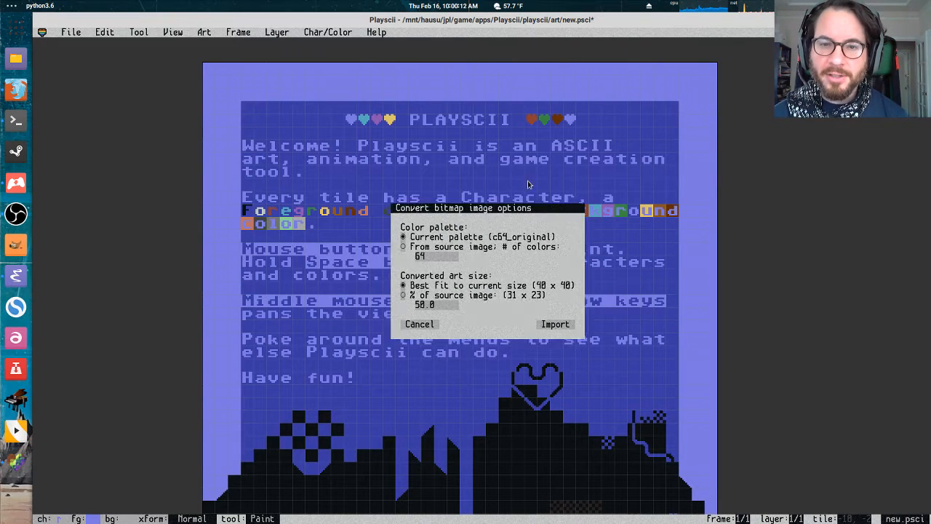
pyautogui.moveTo(462, 207); pyautogui.dragTo(502, 168)
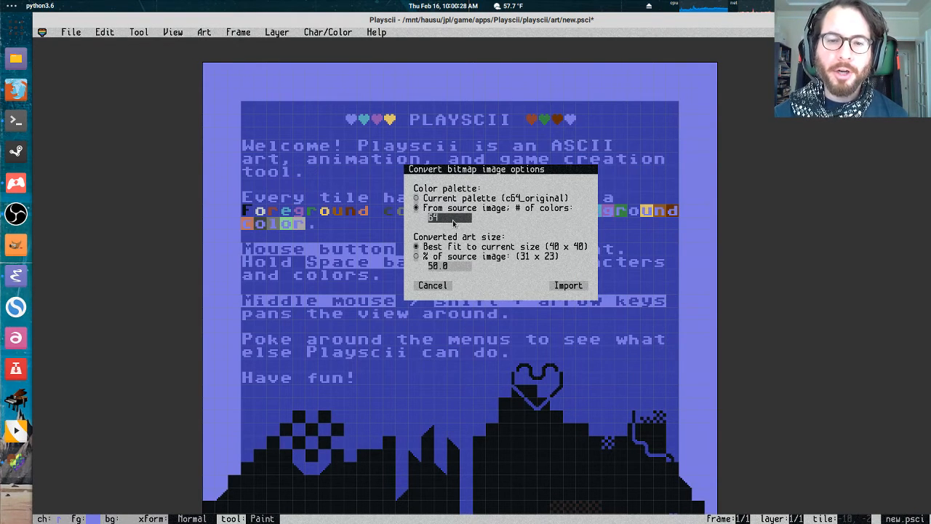
pyautogui.write('16')
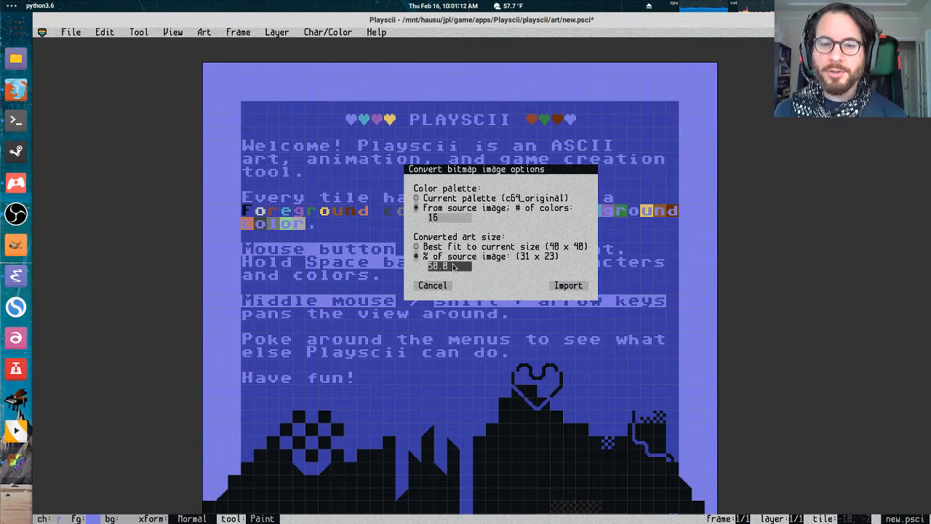
pyautogui.moveTo(523, 261)
pyautogui.write('5')
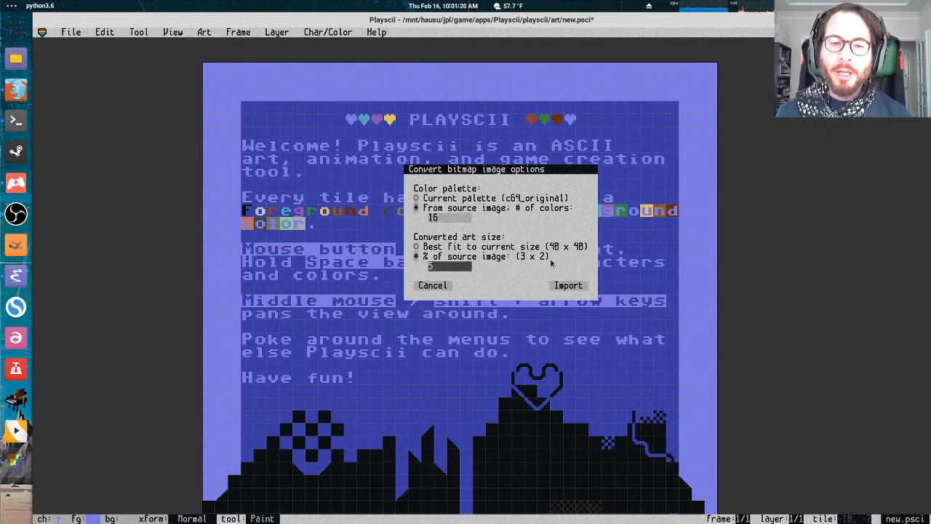
pyautogui.write('25')
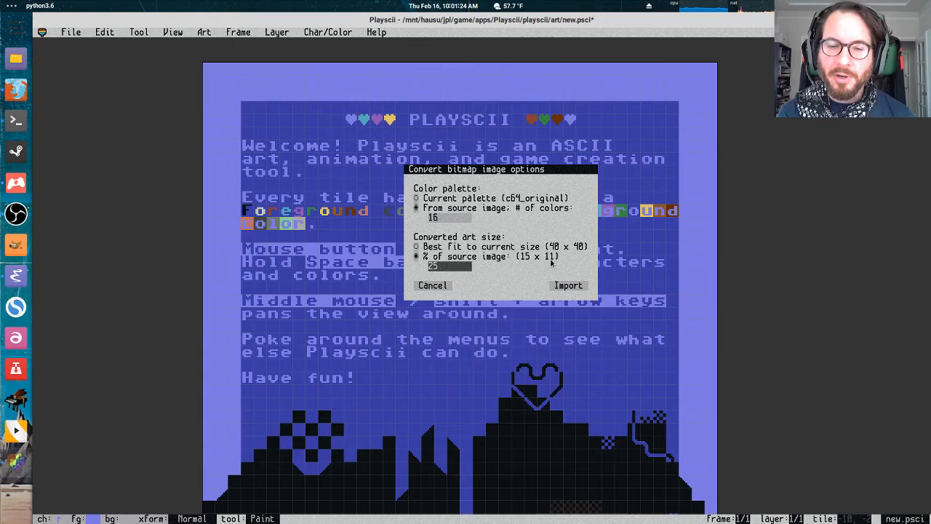
pyautogui.click(568, 285)
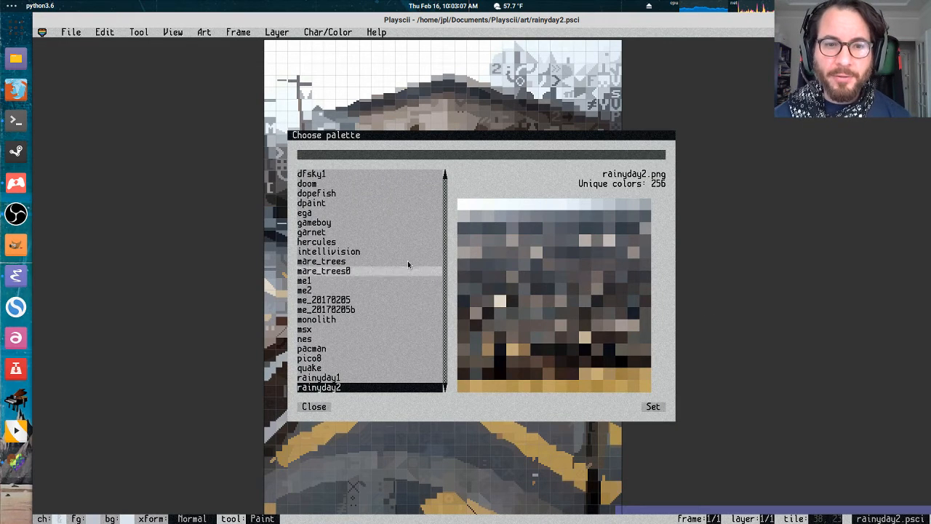
# Preview the intellivision palette, then close the palette chooser without applying it.
pyautogui.click(328, 251)
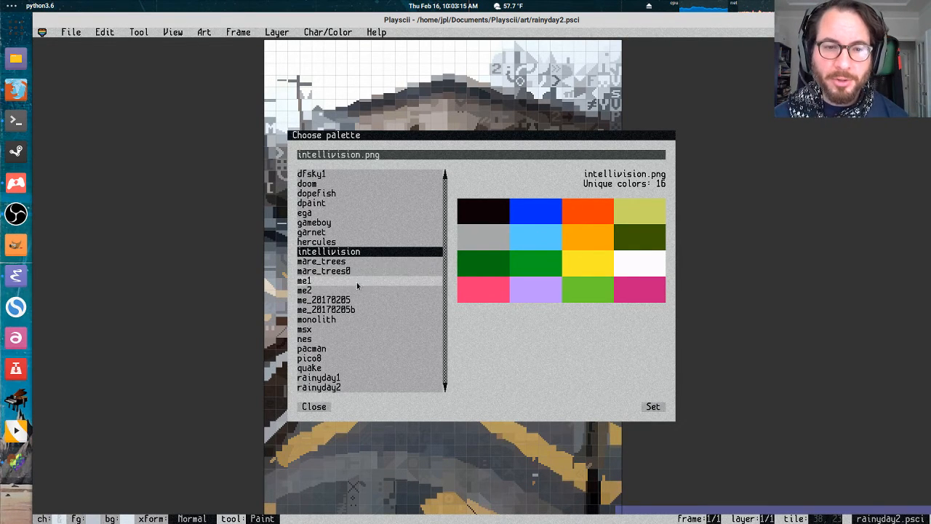
pyautogui.click(305, 329)
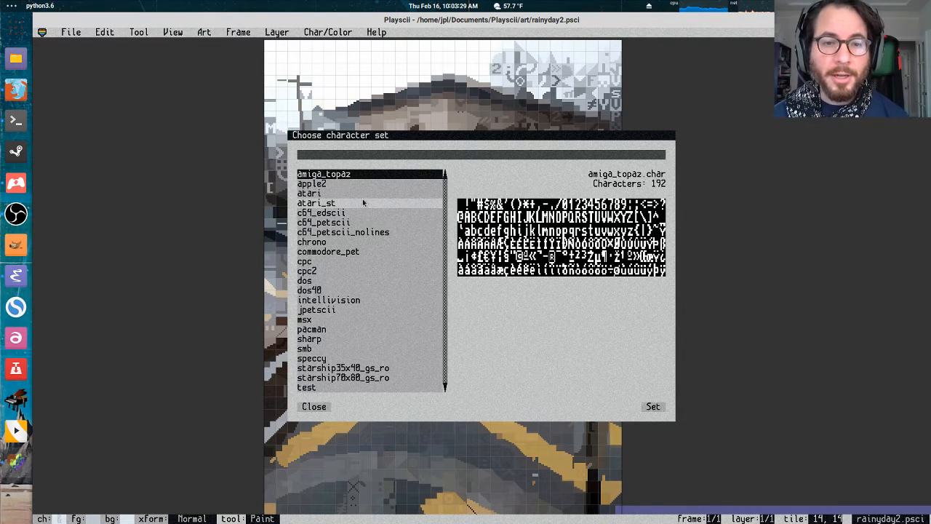
# Preview the atari_st, c64_petscii, dos, sharp, pacman and smb character sets.
pyautogui.click(315, 203)
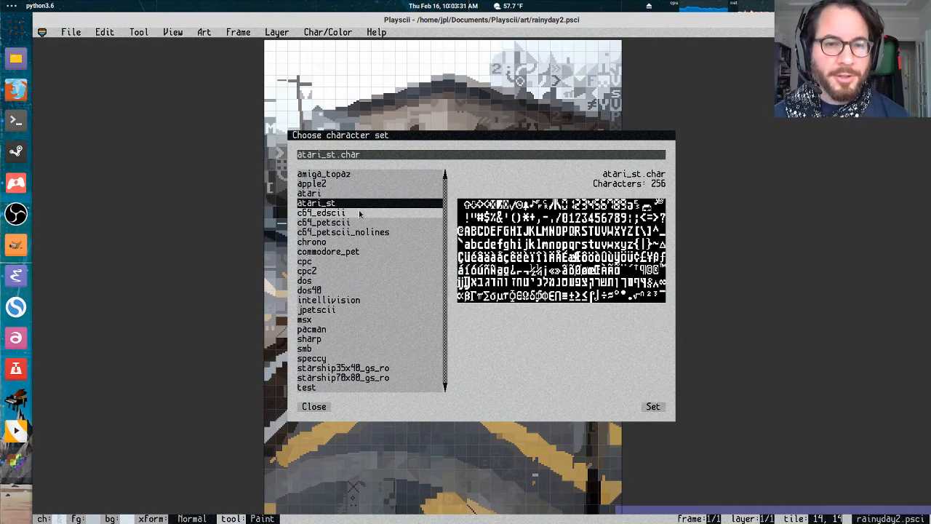
pyautogui.click(323, 222)
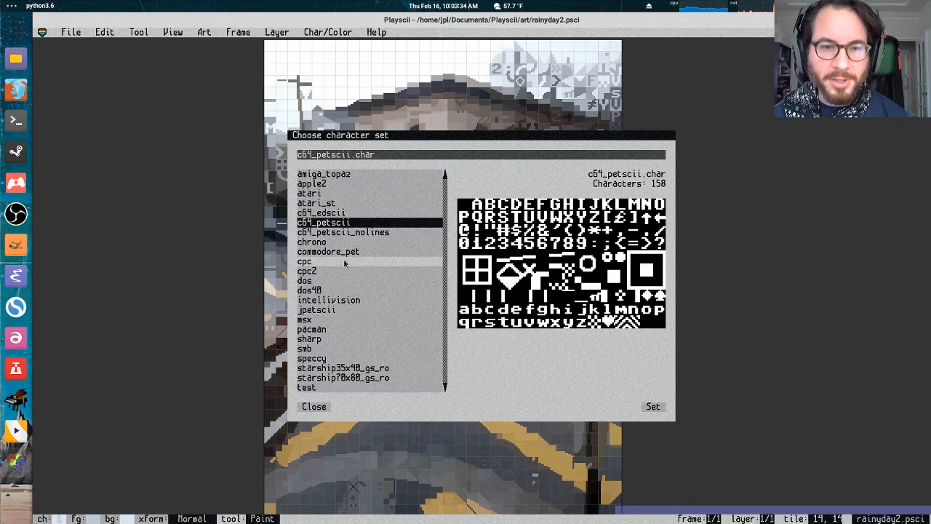
pyautogui.click(304, 280)
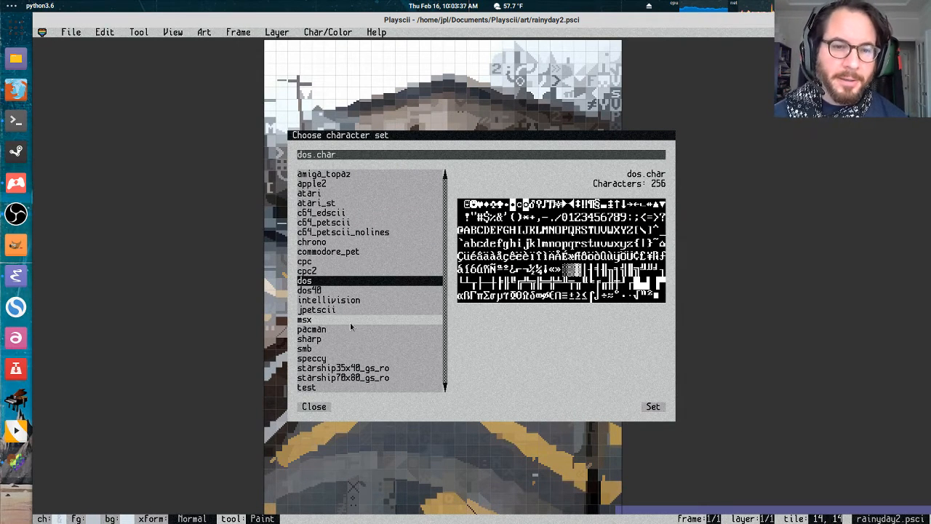
pyautogui.click(309, 338)
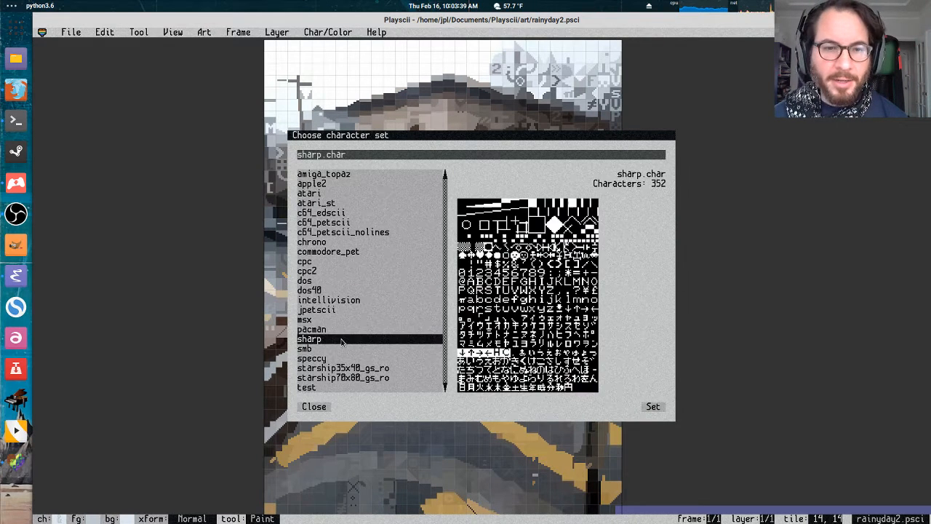
pyautogui.click(311, 329)
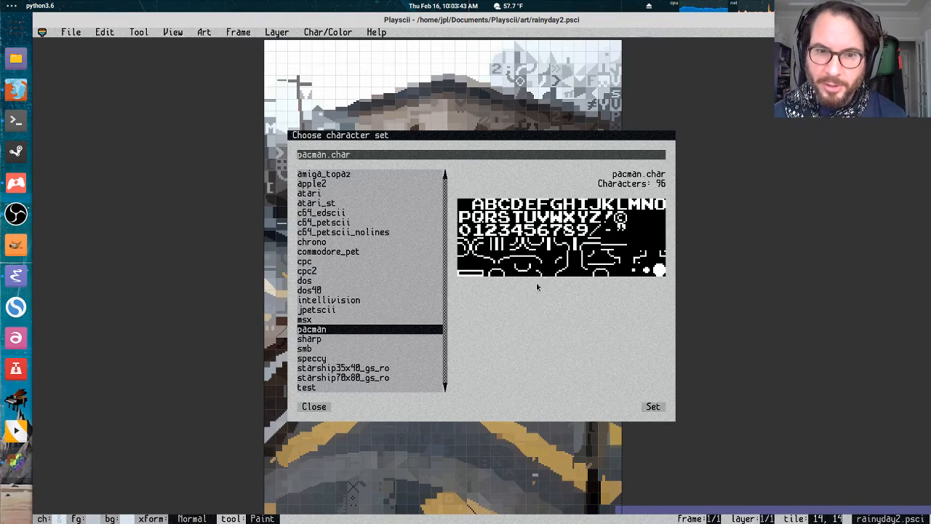
pyautogui.click(305, 348)
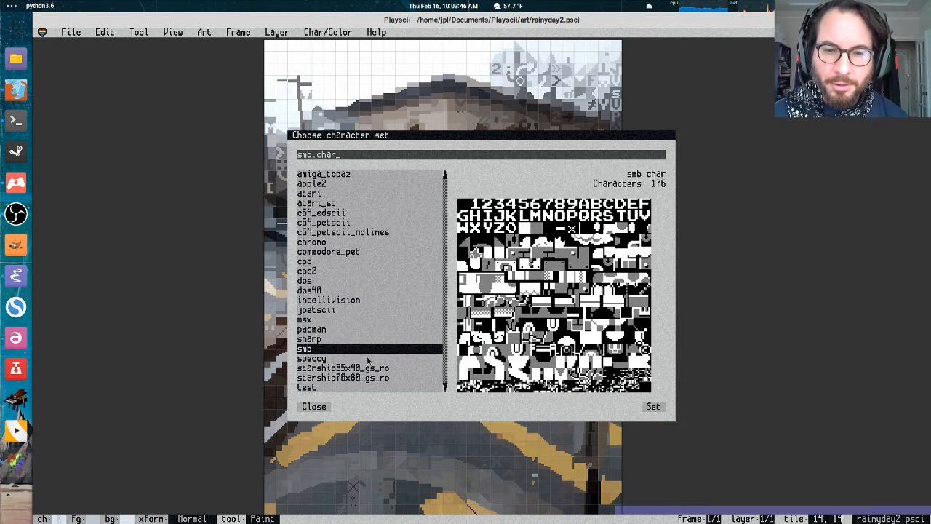
pyautogui.moveTo(364, 364)
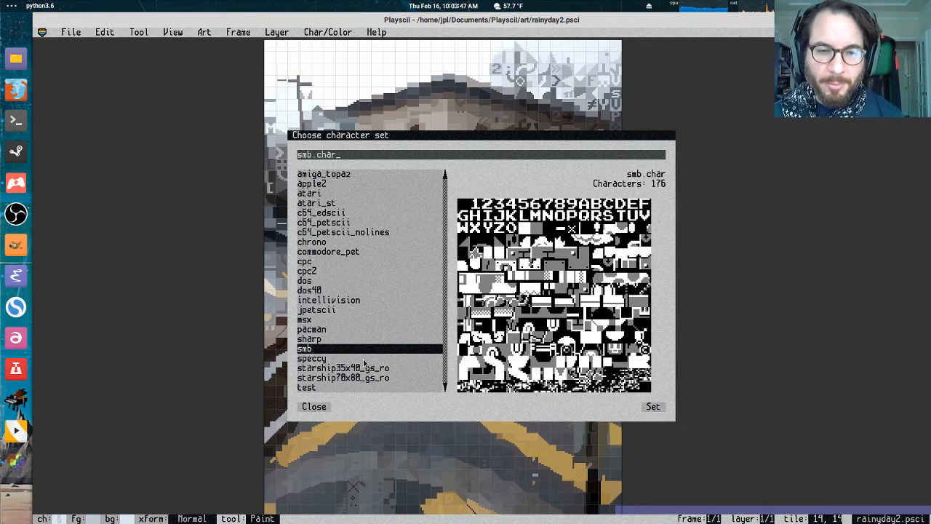
pyautogui.click(312, 329)
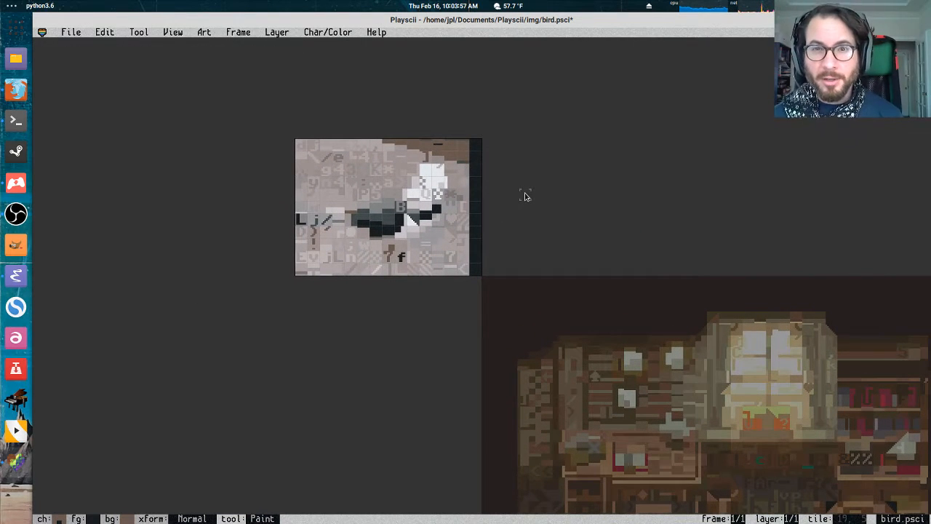
pyautogui.moveTo(161, 69)
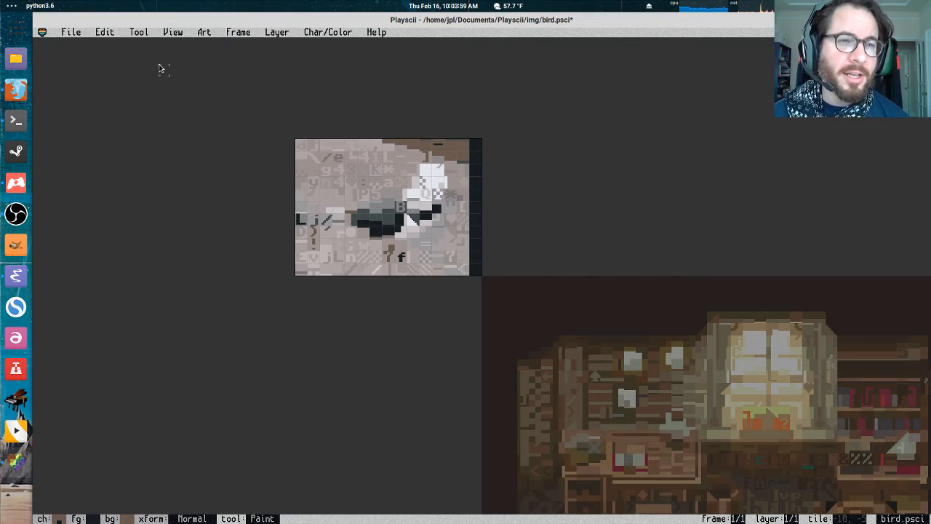
# Begin a File > Export of the bird art with the PNG image exporter chosen.
pyautogui.click(70, 32)
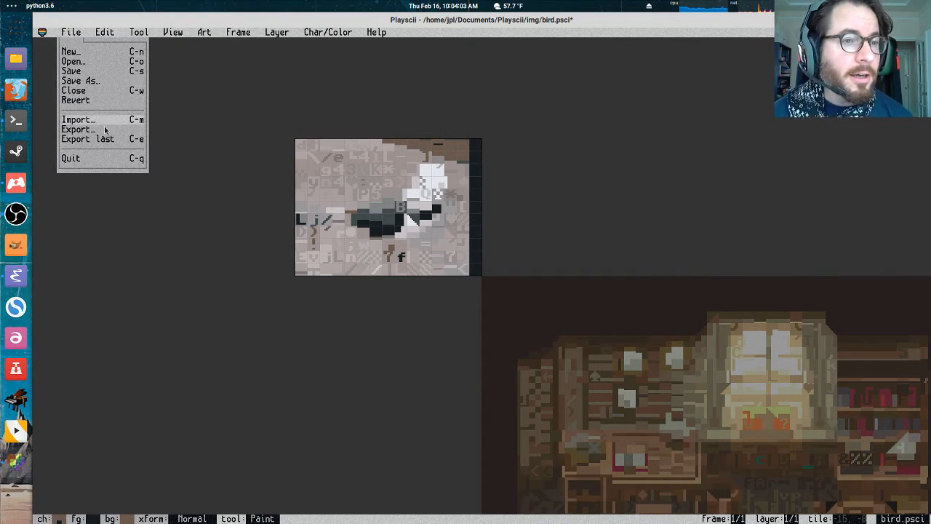
pyautogui.click(77, 128)
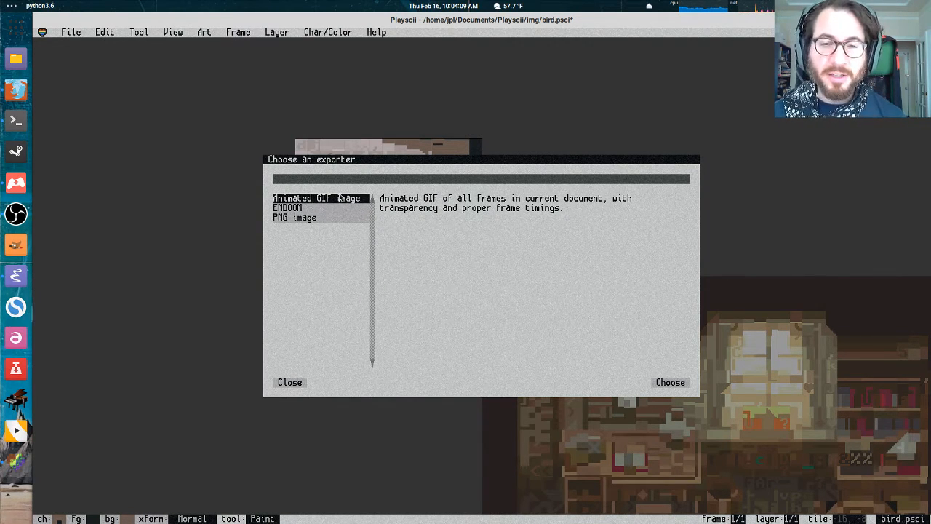
pyautogui.click(295, 218)
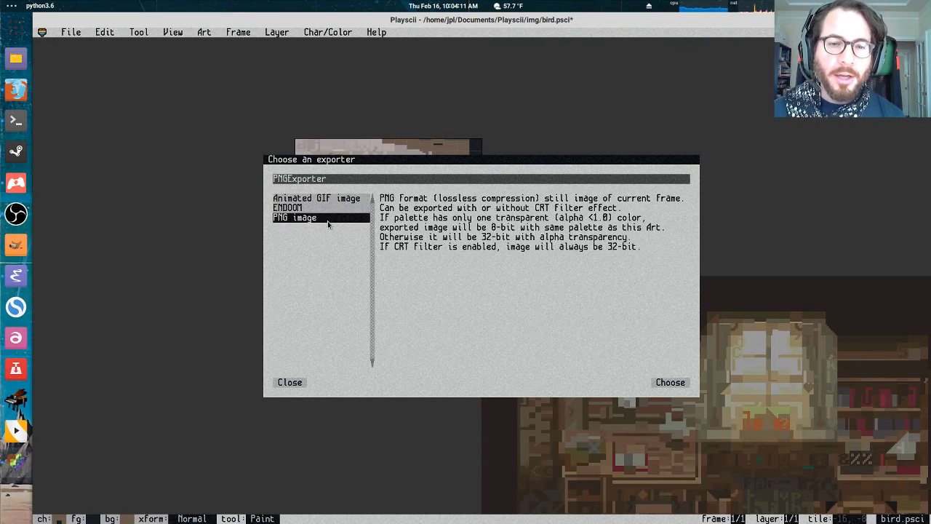
pyautogui.click(670, 382)
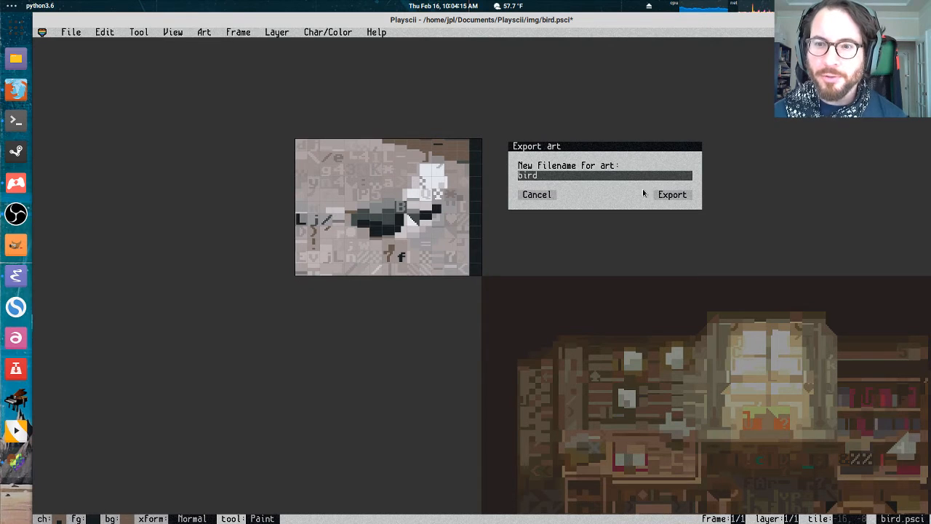
# Export bird as a PNG at scale factor 4 with the CRT filter enabled.
pyautogui.click(672, 195)
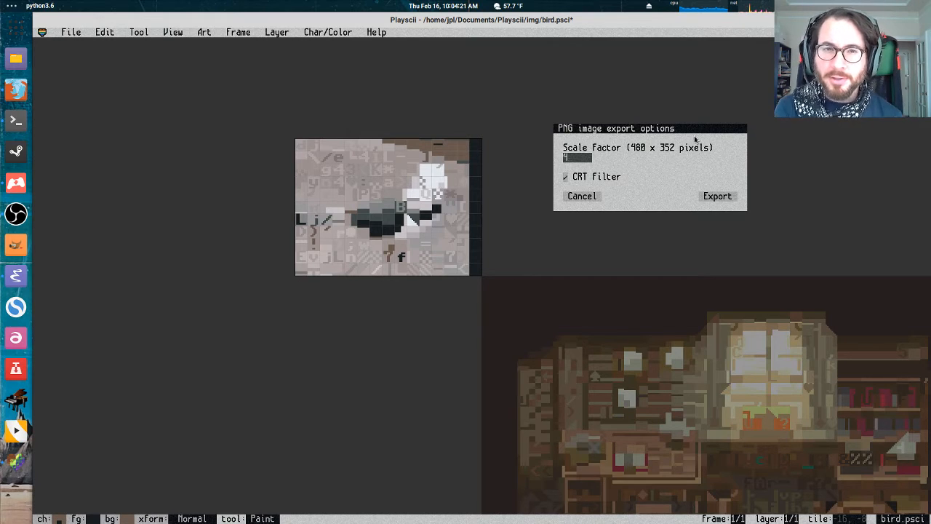
pyautogui.write('1')
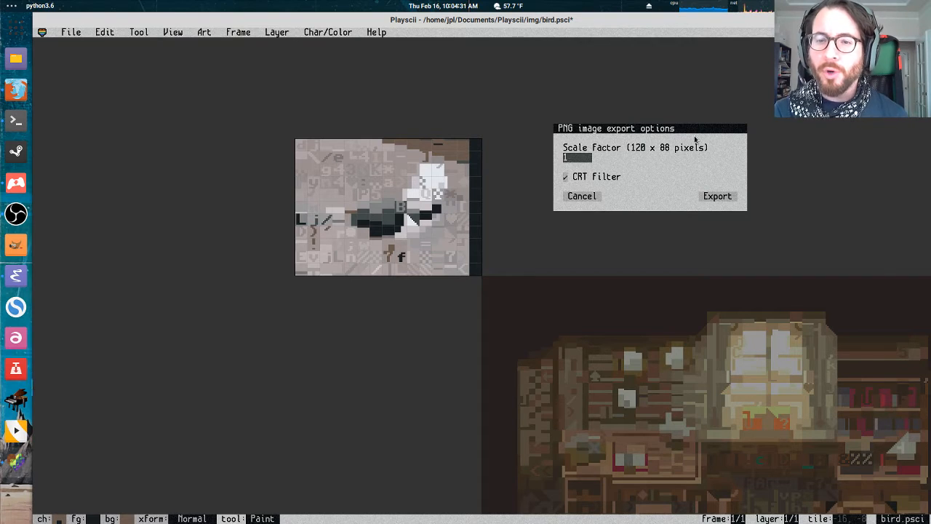
pyautogui.write('4')
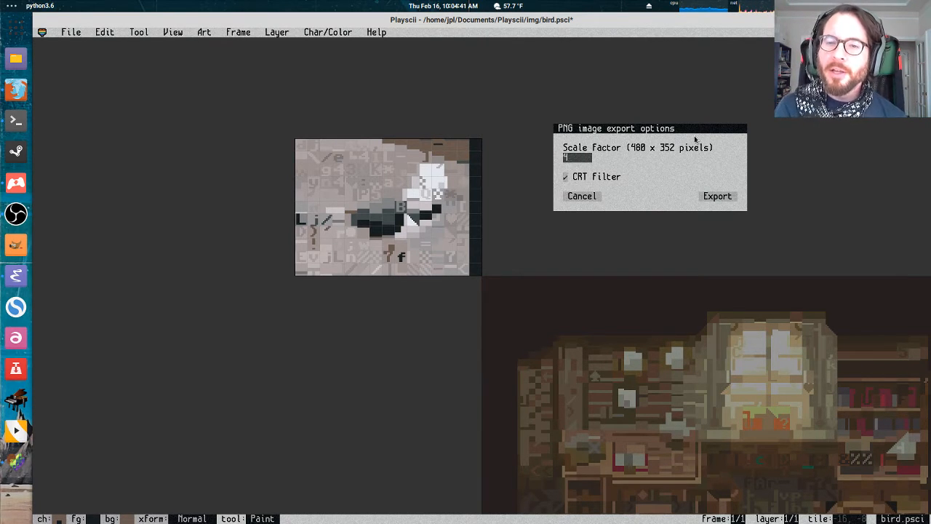
pyautogui.click(565, 177)
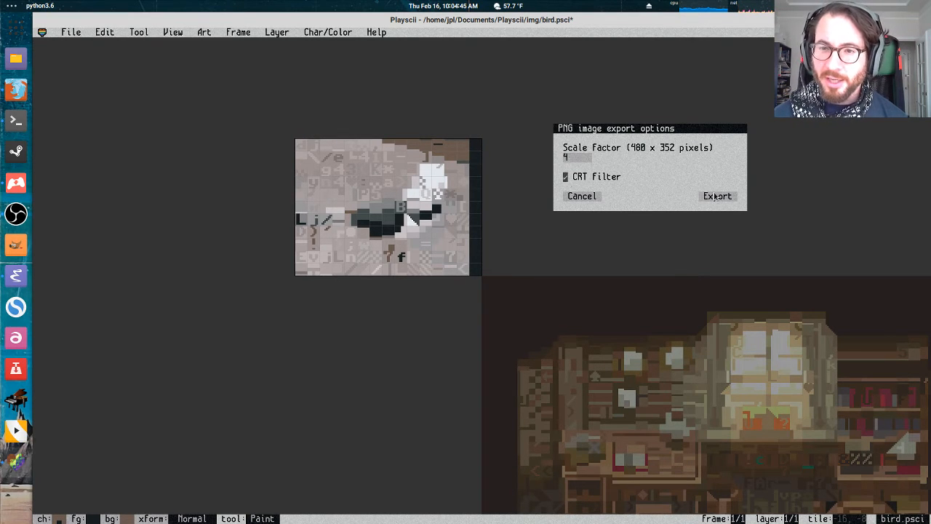
pyautogui.click(716, 196)
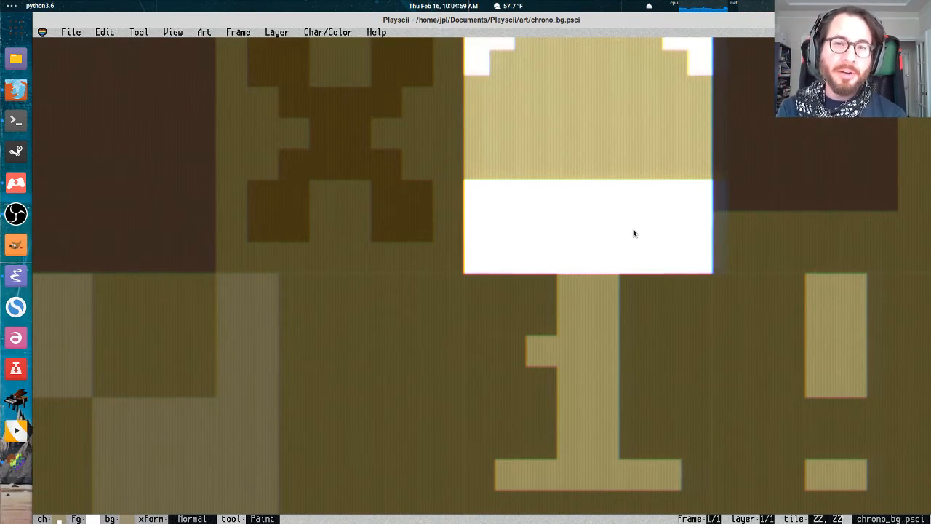
pyautogui.moveTo(650, 237)
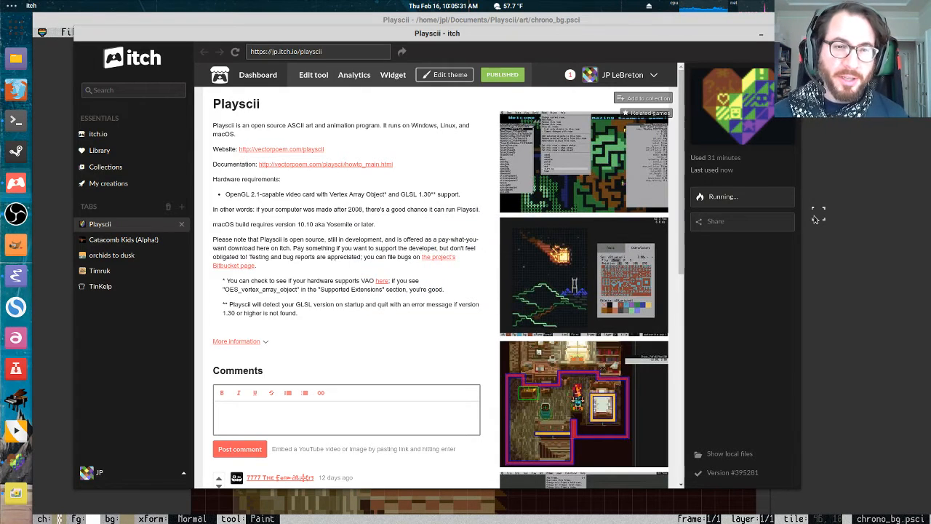
# Read the Playscii documentation page on itch, then switch to the Tumblr gallery tab.
pyautogui.click(325, 164)
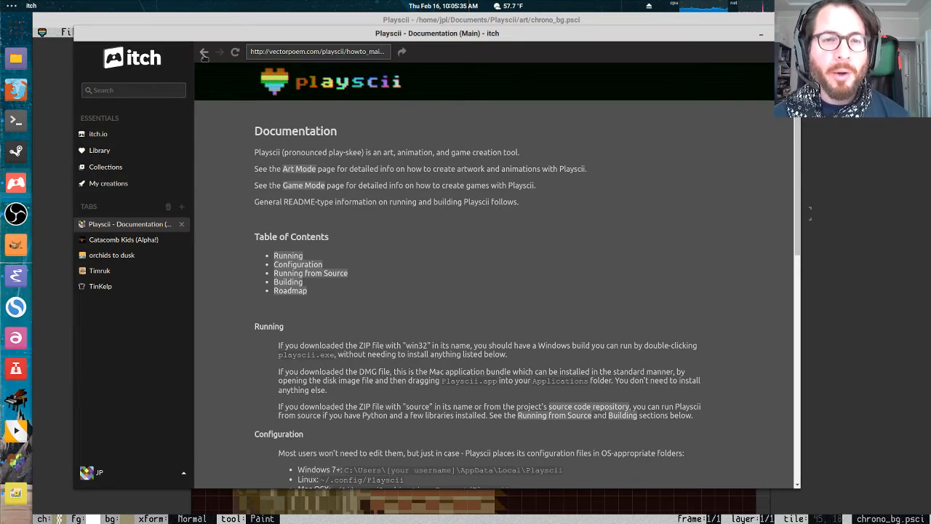
pyautogui.scroll(-3)
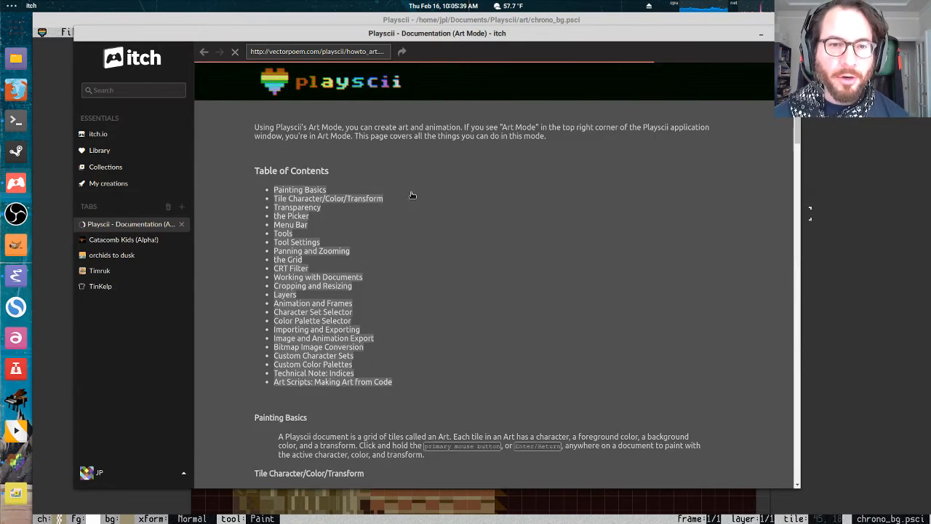
pyautogui.scroll(-3)
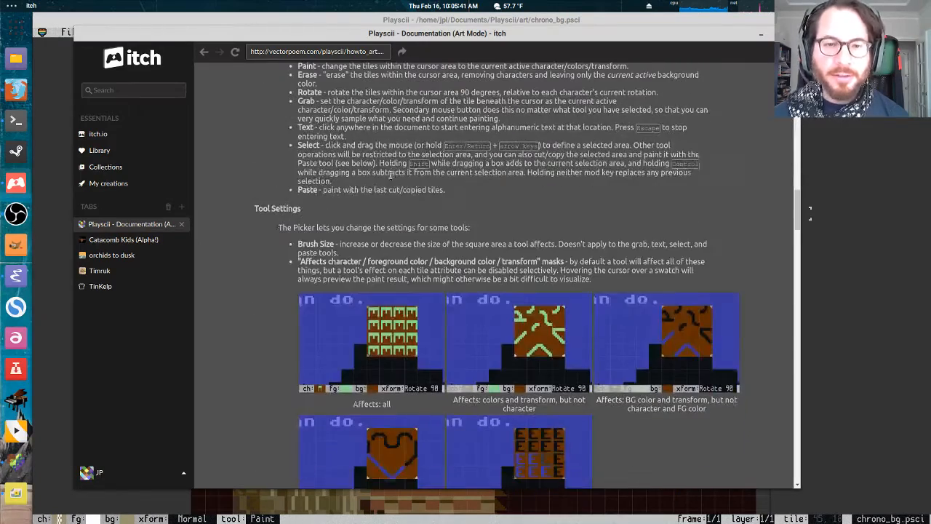
pyautogui.click(204, 52)
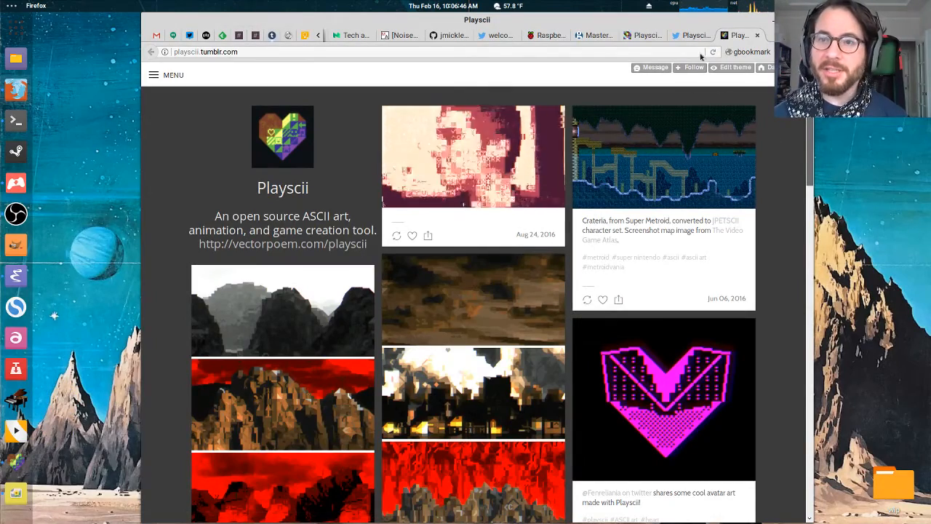
pyautogui.click(686, 34)
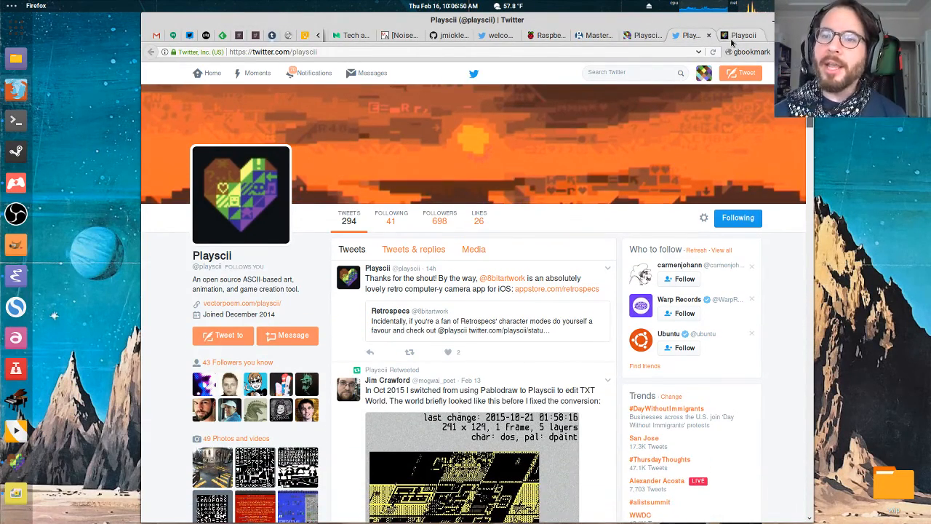
pyautogui.click(735, 35)
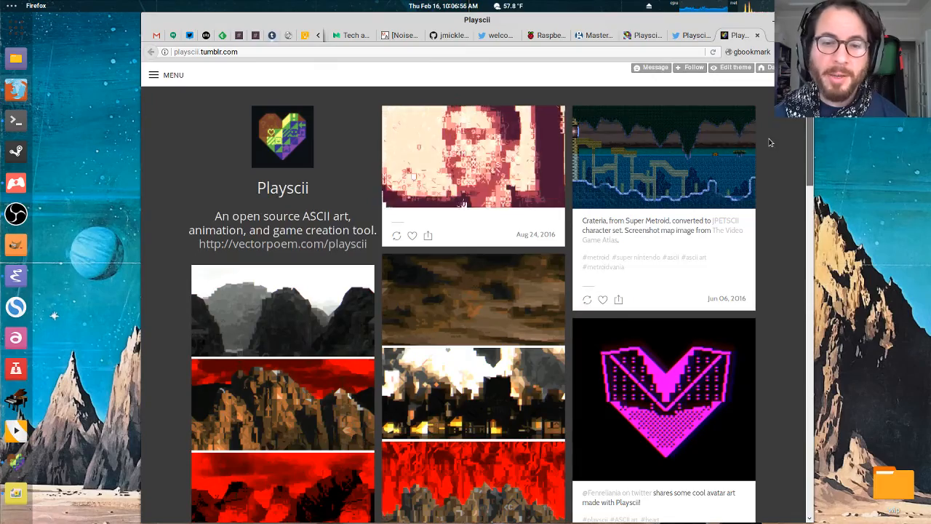
pyautogui.scroll(-3)
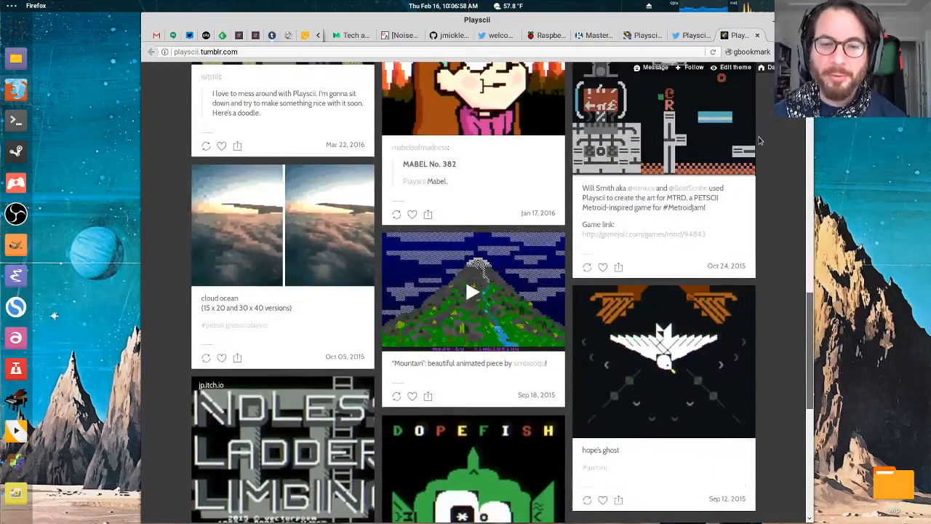
pyautogui.scroll(-3)
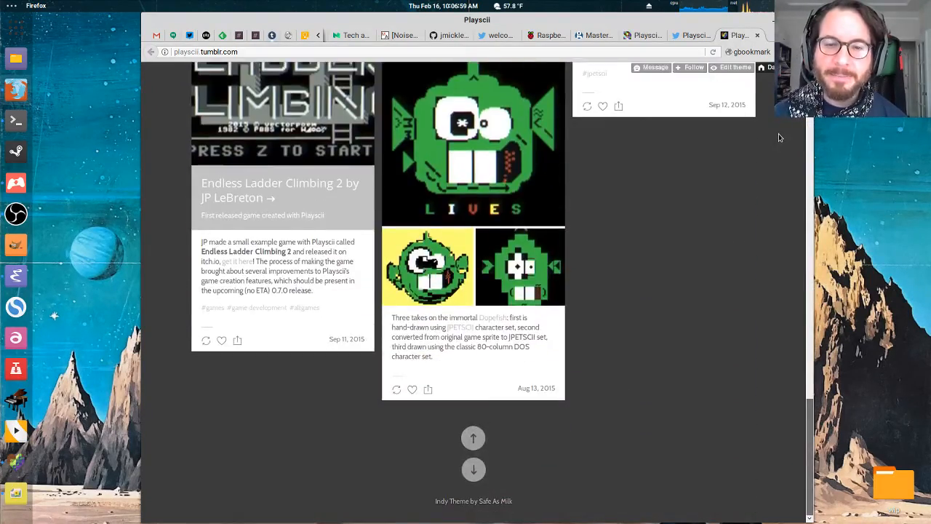
pyautogui.scroll(3)
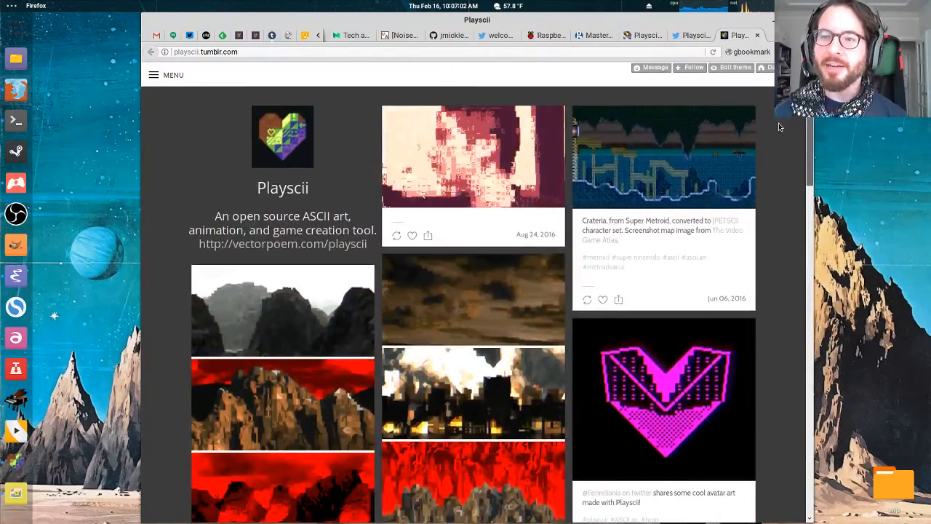